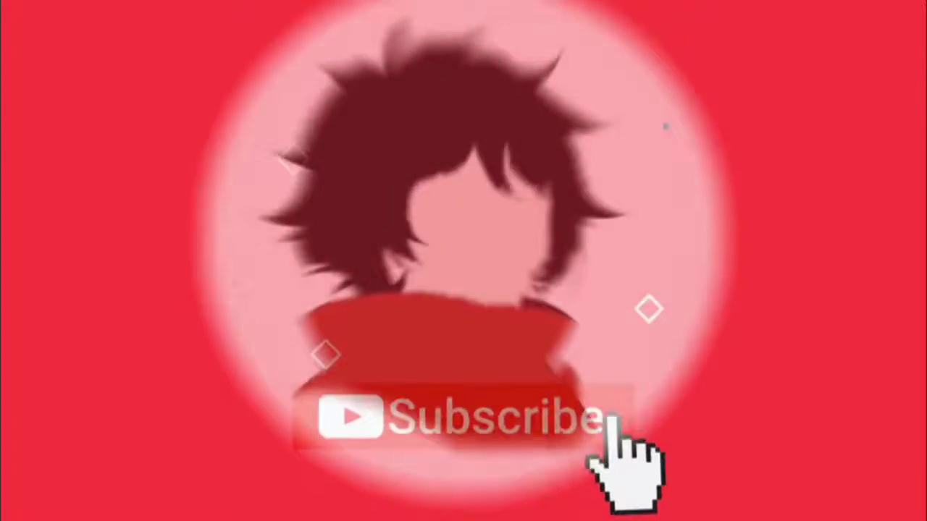
click(463, 418)
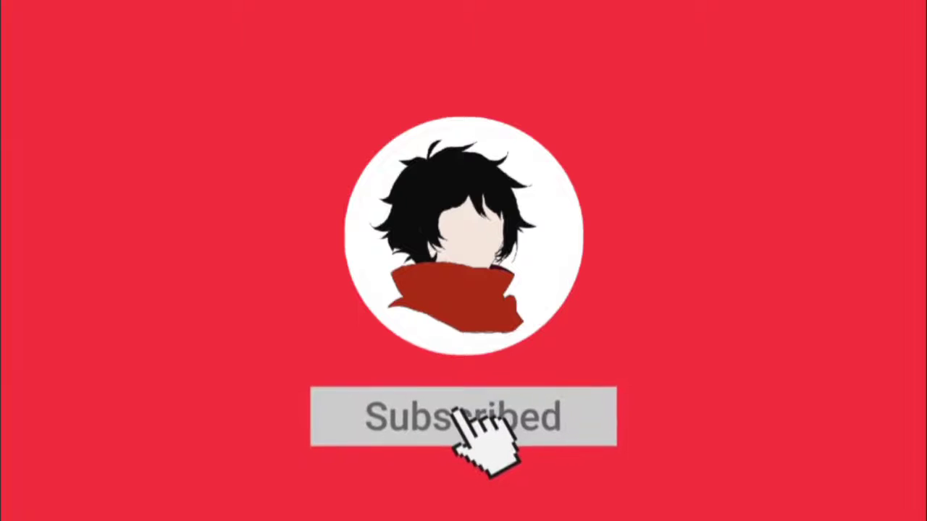